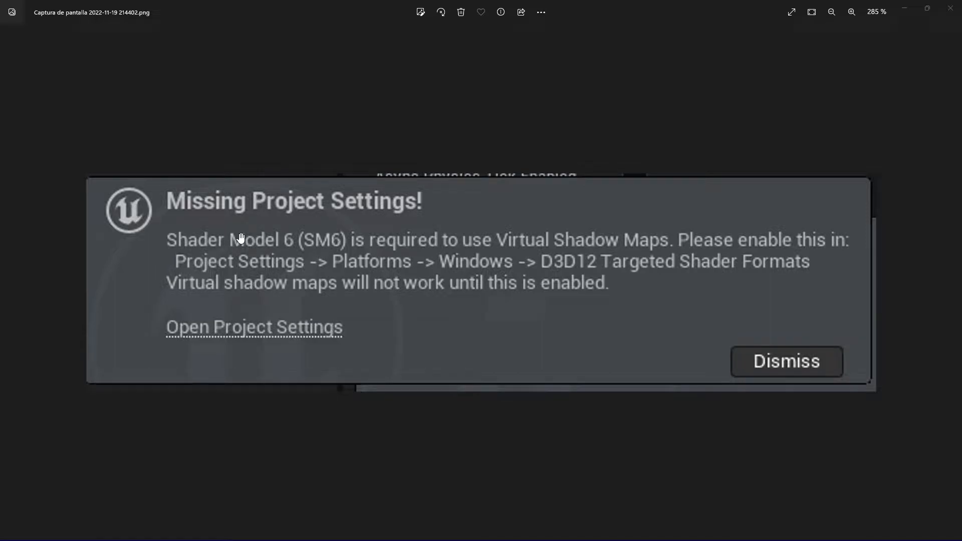
{"action": "mouse_move", "coordinate": [339, 268]}
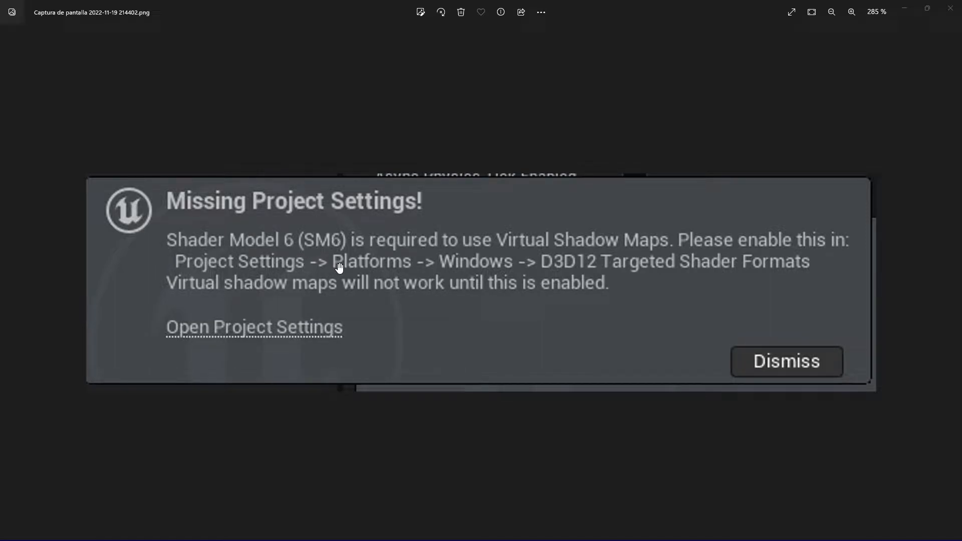
{"action": "mouse_move", "coordinate": [603, 259]}
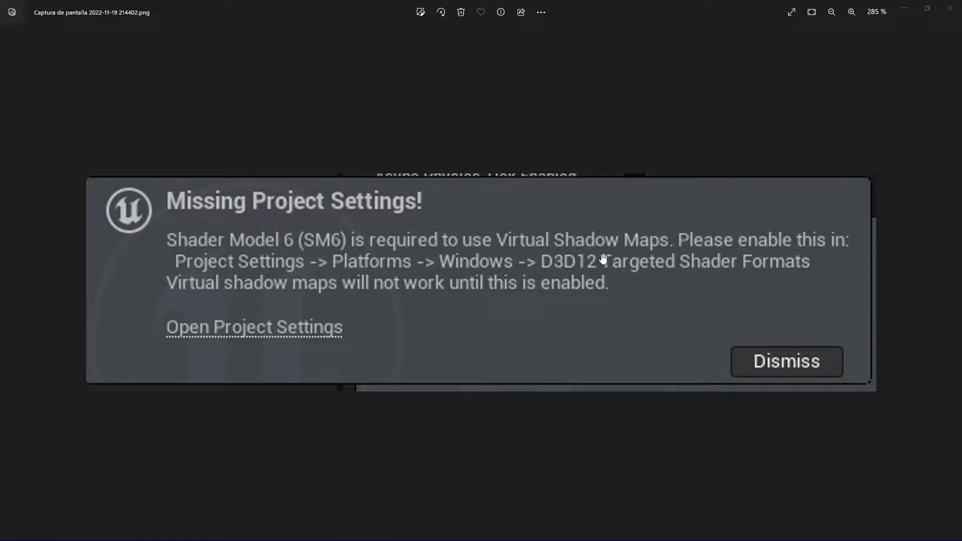
{"action": "mouse_move", "coordinate": [878, 67]}
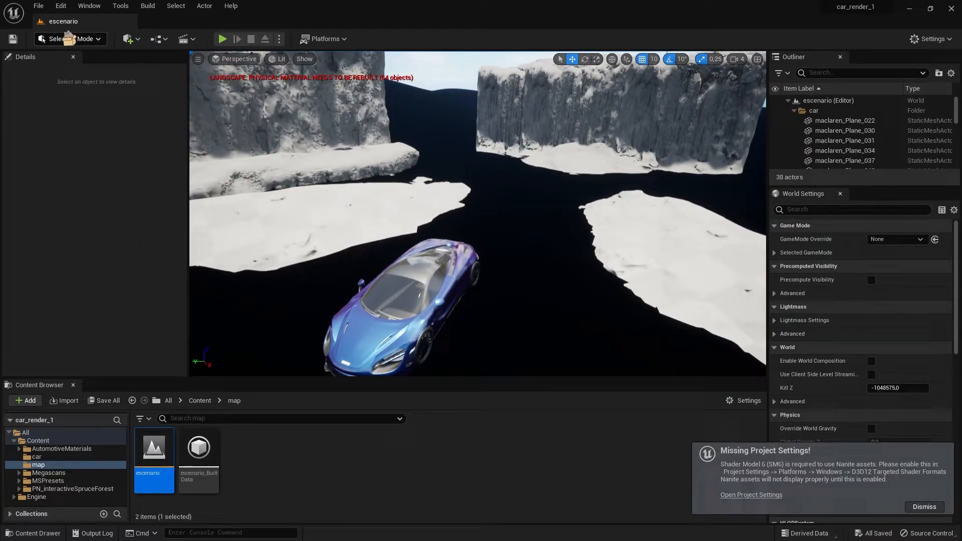
Bring up the Edit menu to reach Project Settings.
{"action": "left_click", "coordinate": [60, 6]}
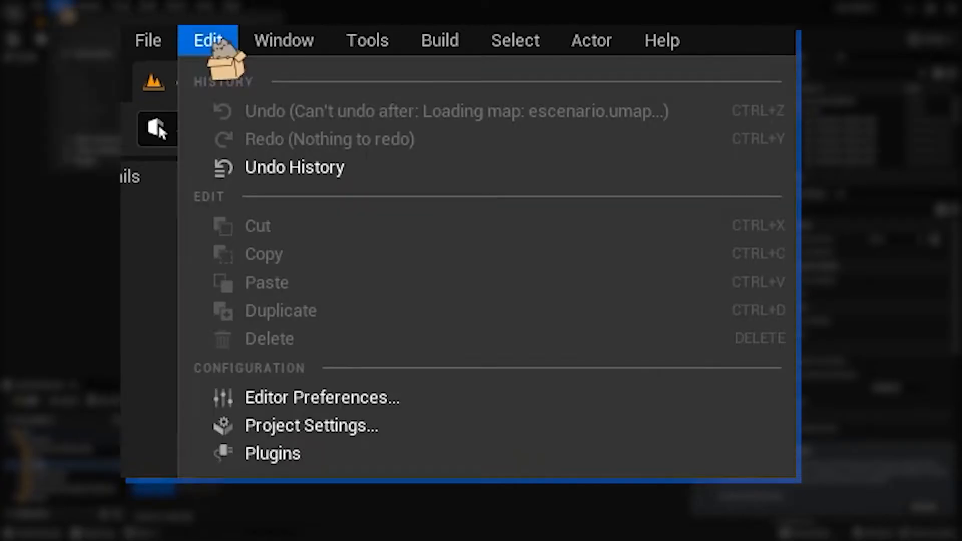
{"action": "mouse_move", "coordinate": [310, 425]}
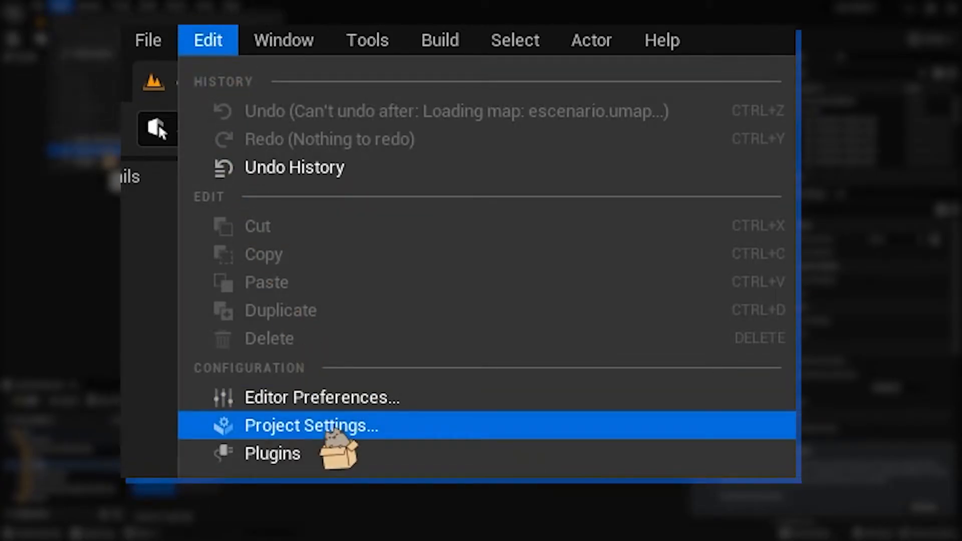
Show the Windows platform page of Project Settings, SM6 still unchecked.
{"action": "left_click", "coordinate": [311, 425]}
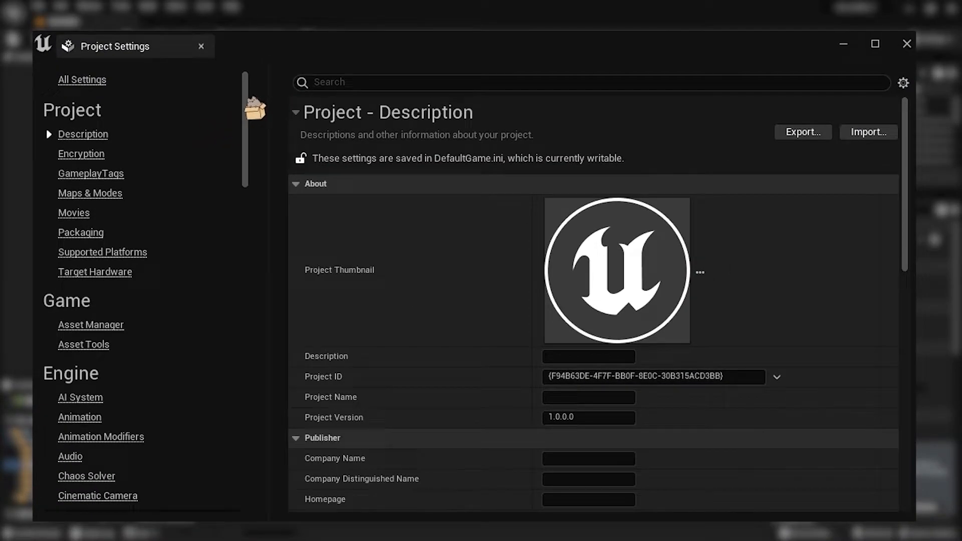
{"action": "scroll", "scroll_direction": "down", "scroll_amount": 3}
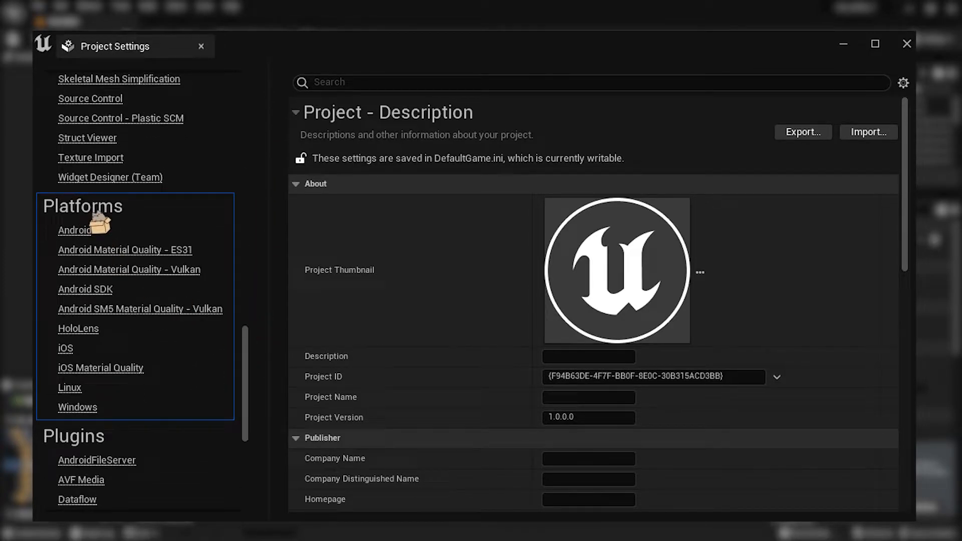
{"action": "mouse_move", "coordinate": [77, 407]}
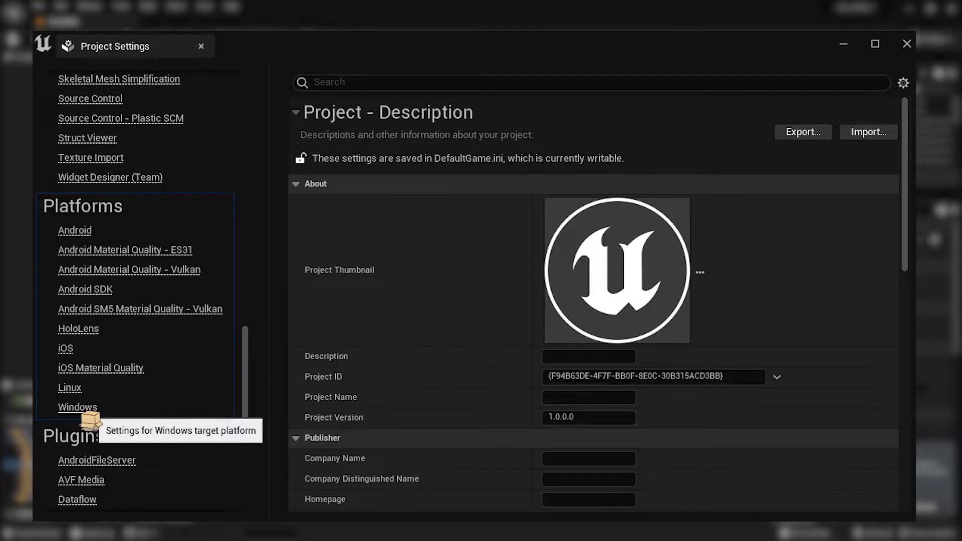
{"action": "left_click", "coordinate": [77, 406]}
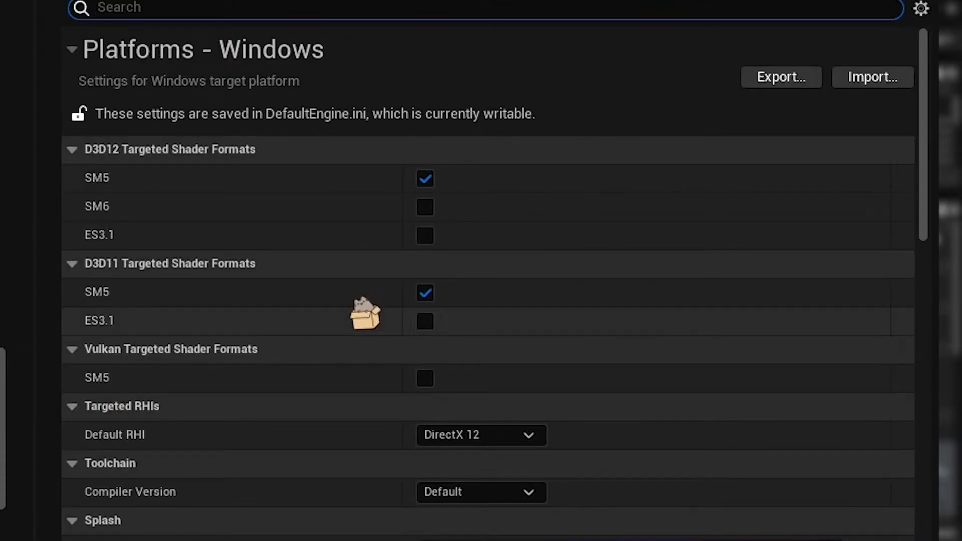
{"action": "mouse_move", "coordinate": [108, 220]}
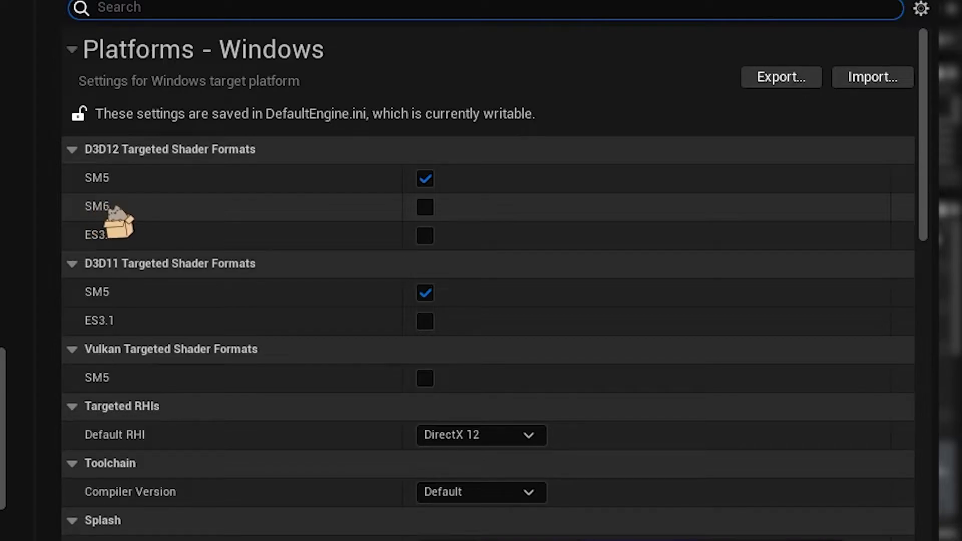
{"action": "mouse_move", "coordinate": [425, 206]}
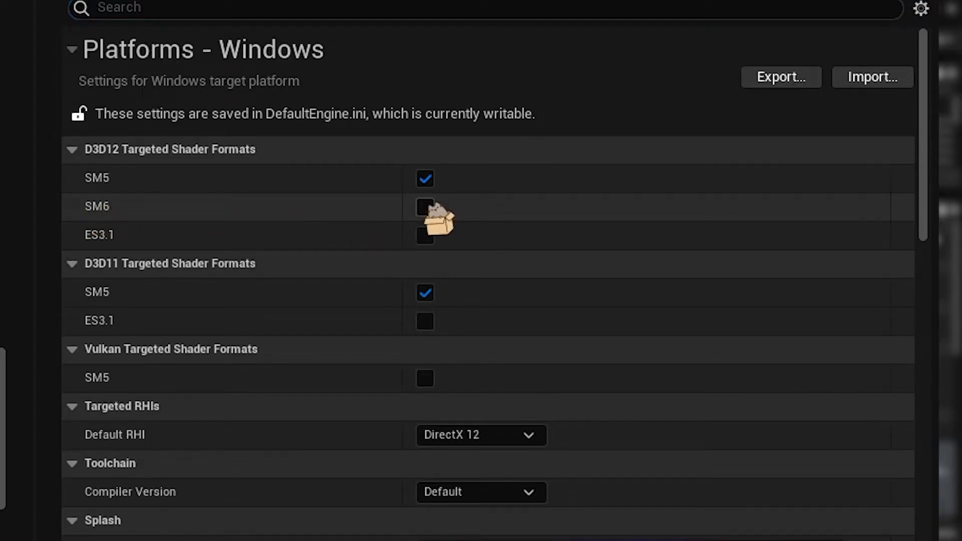
Enable SM6 under D3D12 Targeted Shader Formats, prompting a restart.
{"action": "left_click", "coordinate": [424, 207]}
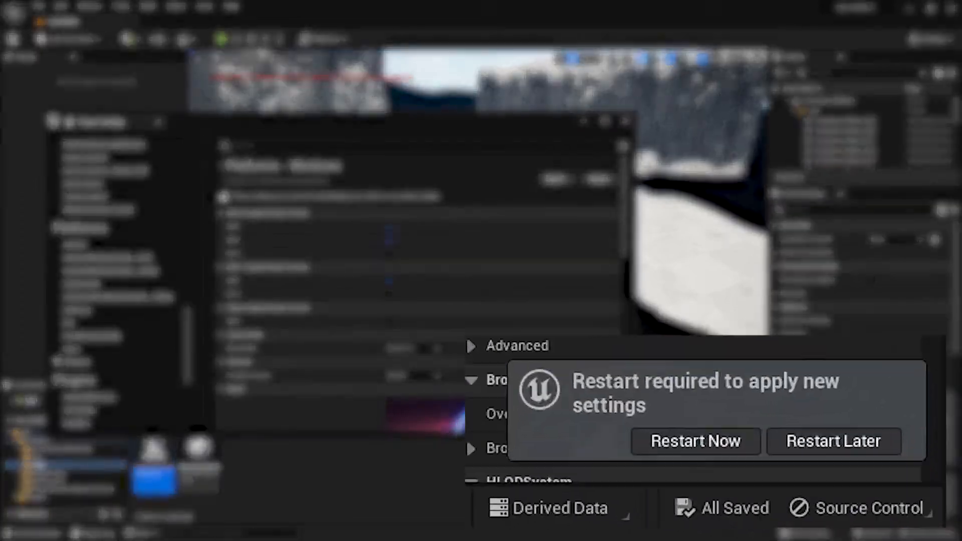
{"action": "mouse_move", "coordinate": [652, 424]}
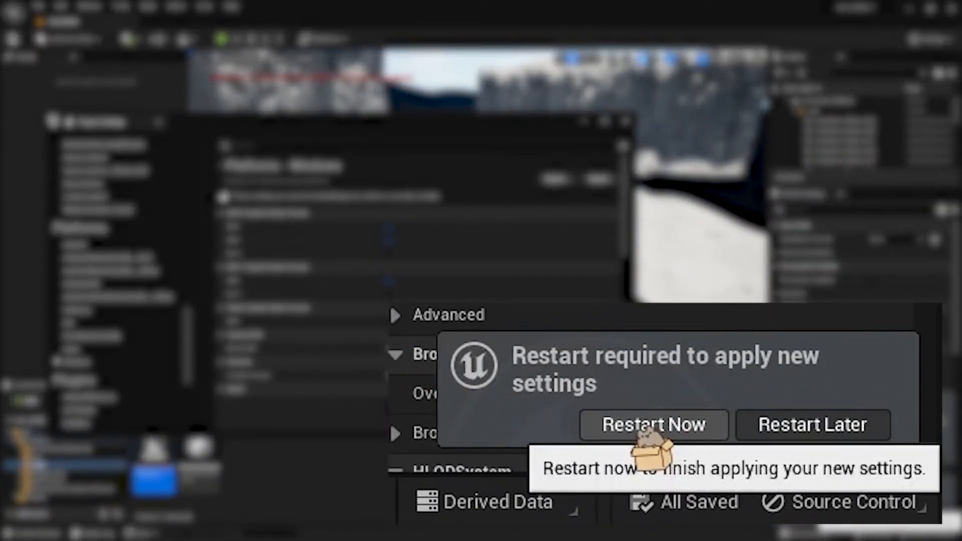